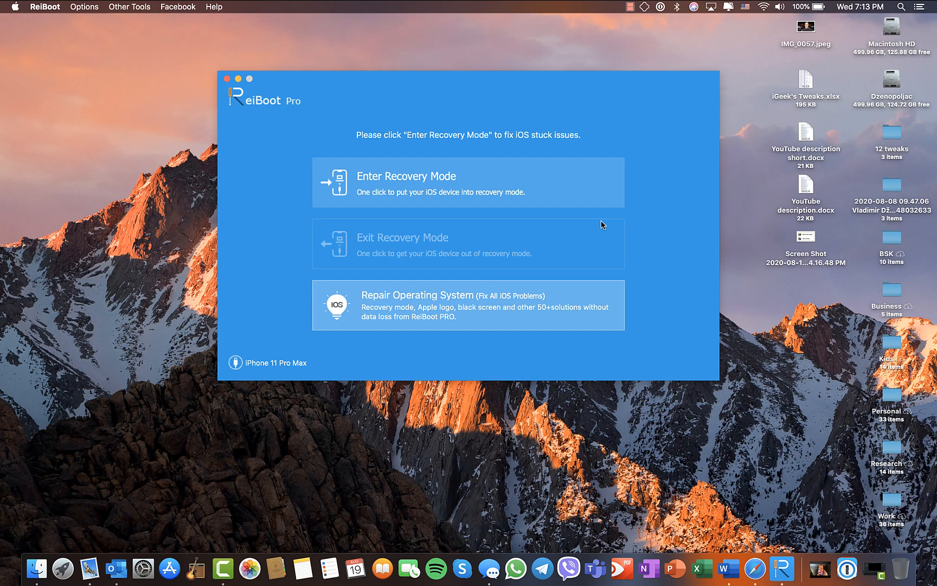
mouse_move(245, 82)
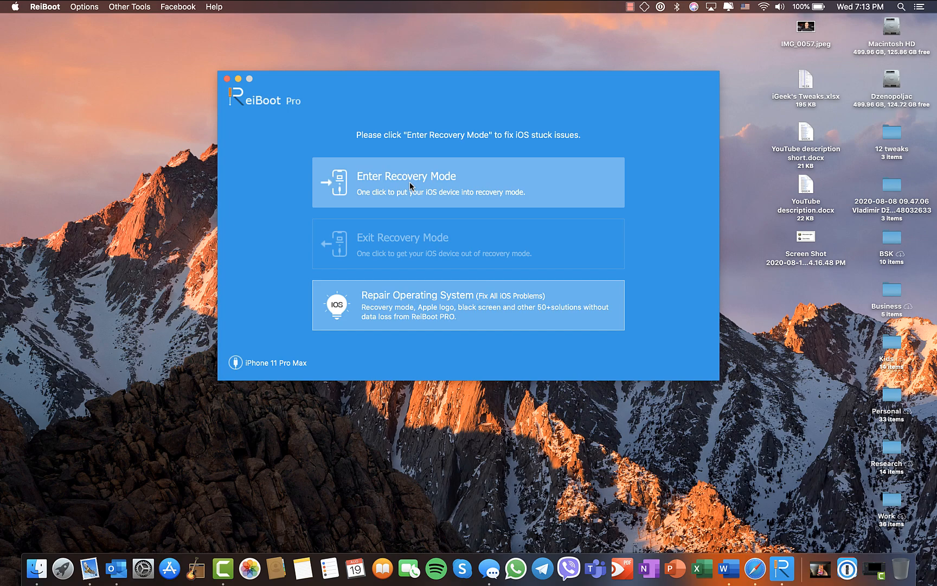
mouse_move(383, 242)
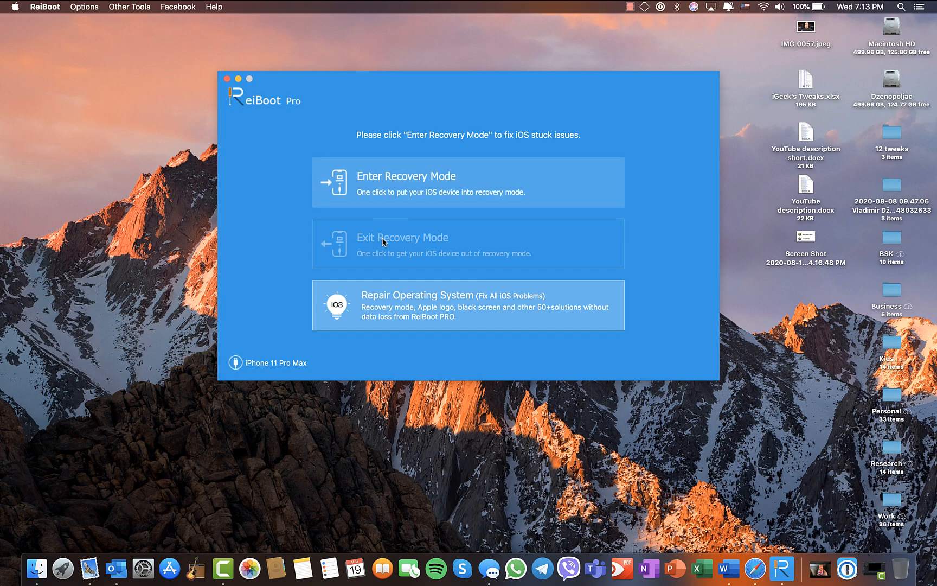
- Go to the Repair Operating System page in ReiBoot Pro
click(468, 306)
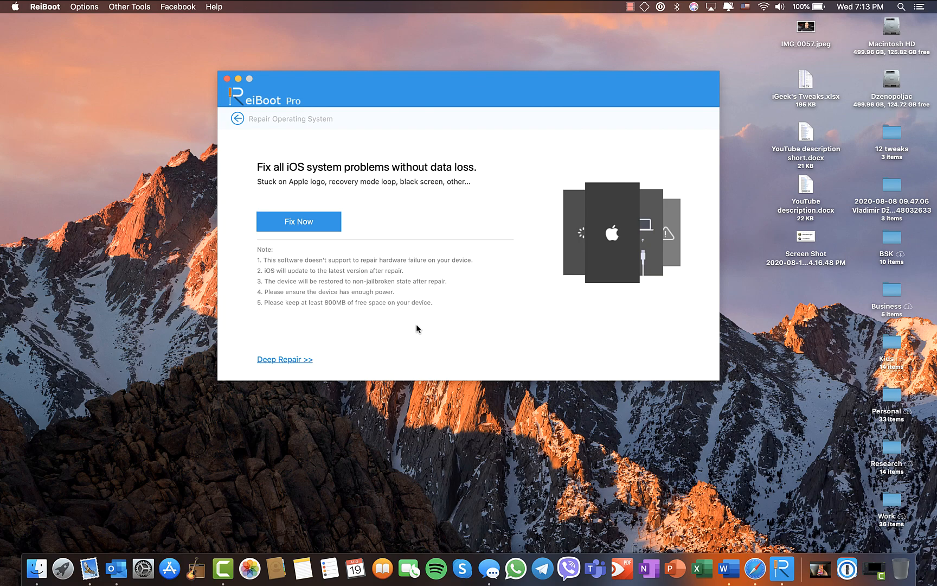
mouse_move(462, 217)
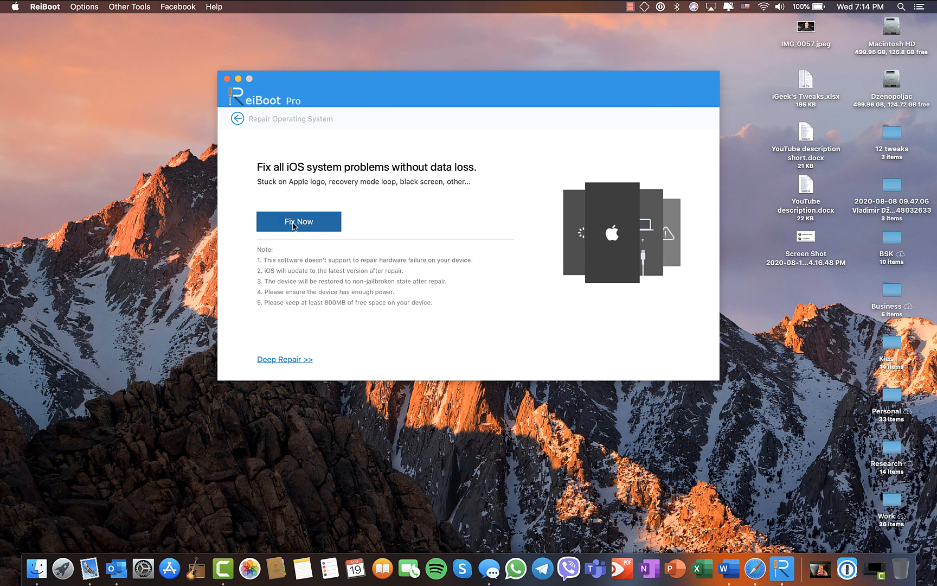
mouse_move(438, 217)
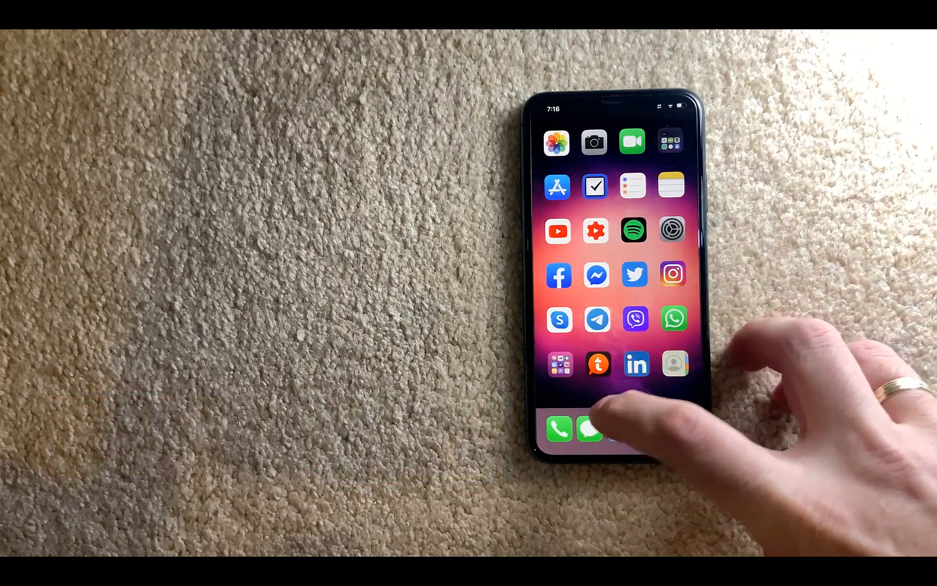
- Launch Settings from the iPhone home screen to reach the Tweaks list
click(589, 428)
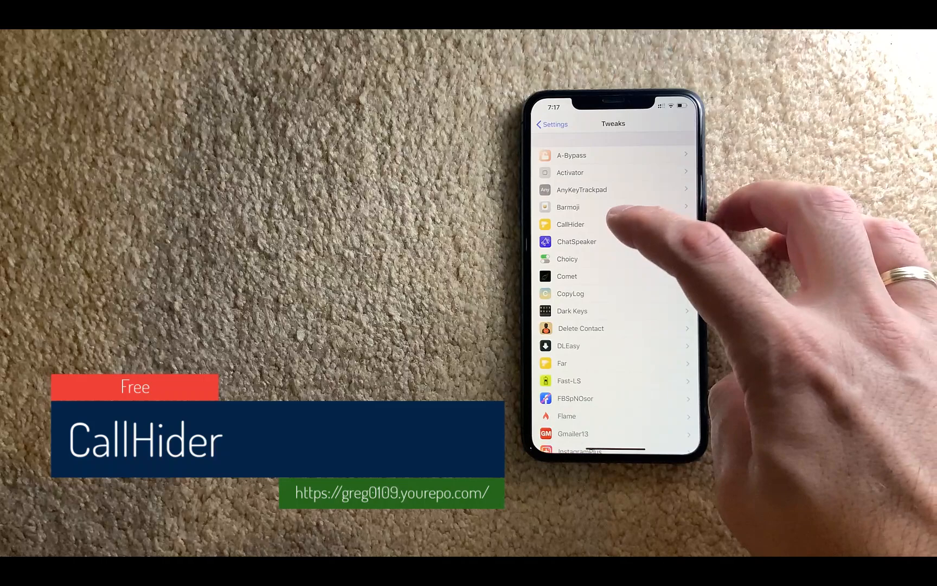
click(571, 224)
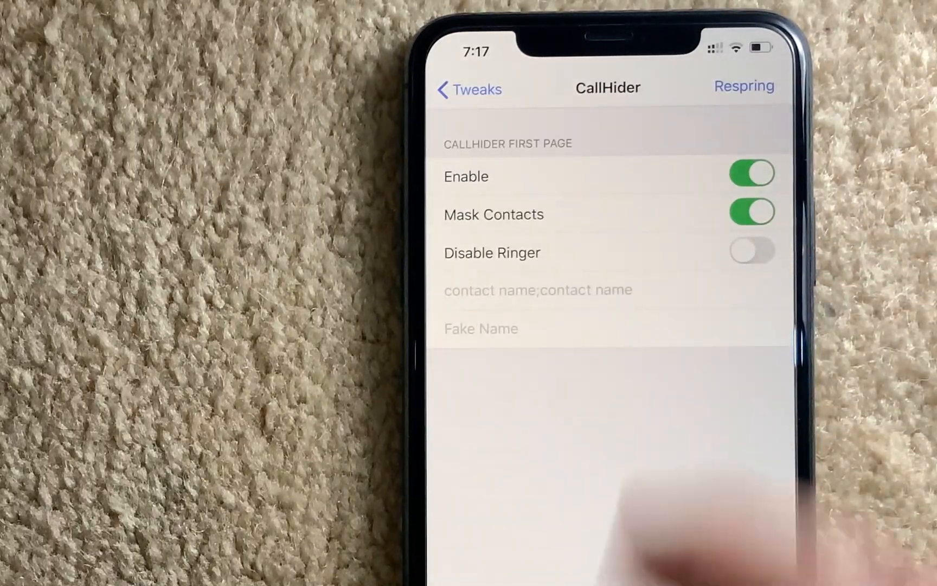
click(468, 89)
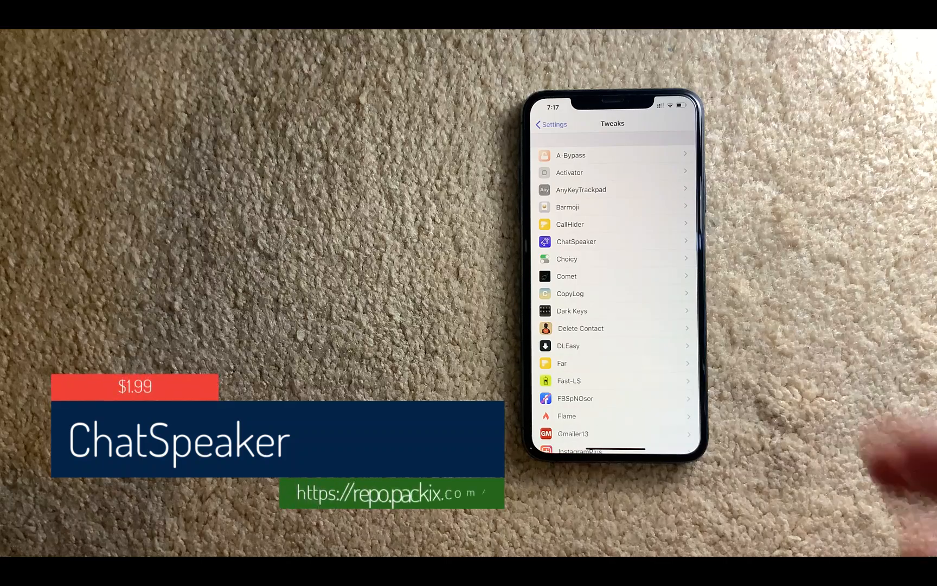
- Enter the ChatSpeaker tweak's settings page from the Tweaks list
click(576, 242)
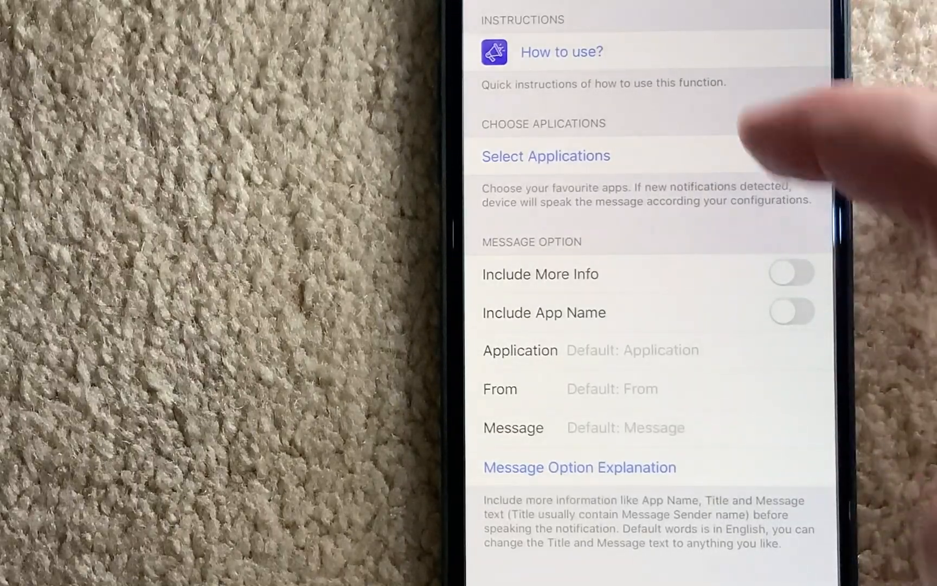
click(546, 156)
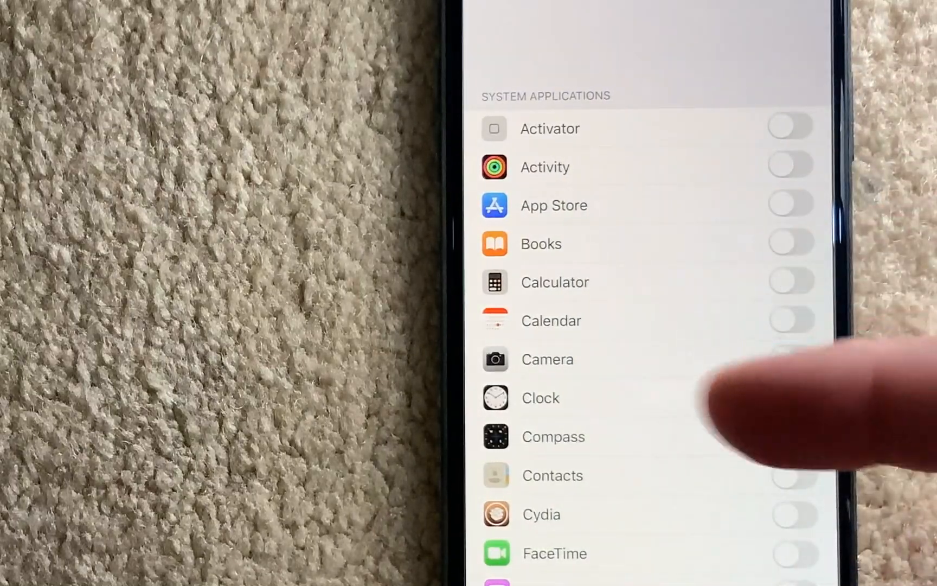
scroll(down, 3)
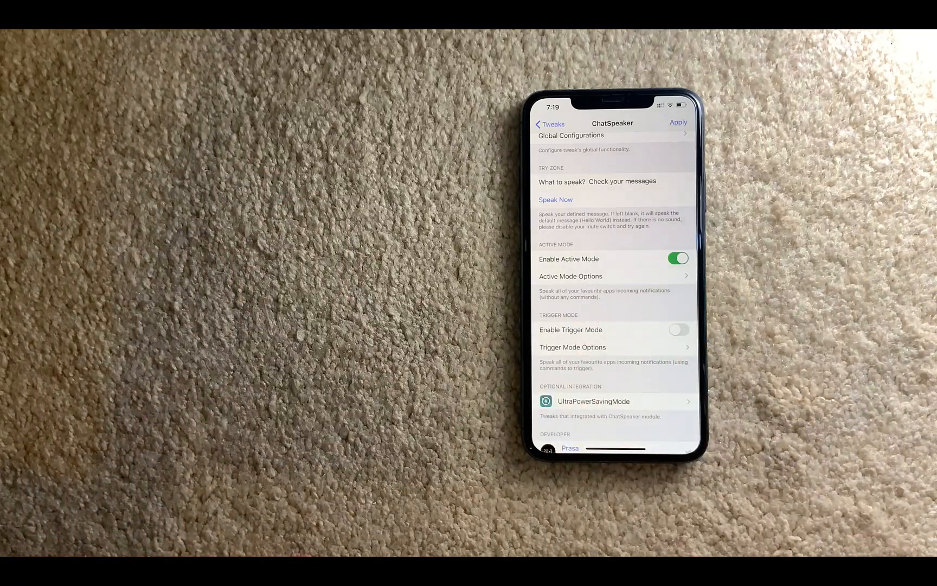
- Enable the ChatSpeaker tweak with Active Mode and return to the Tweaks list
click(678, 259)
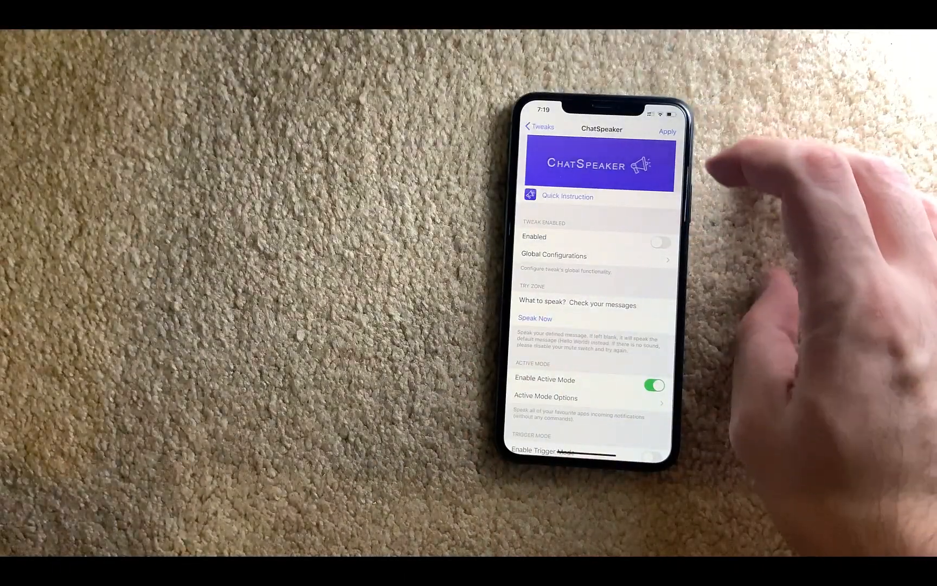
click(660, 242)
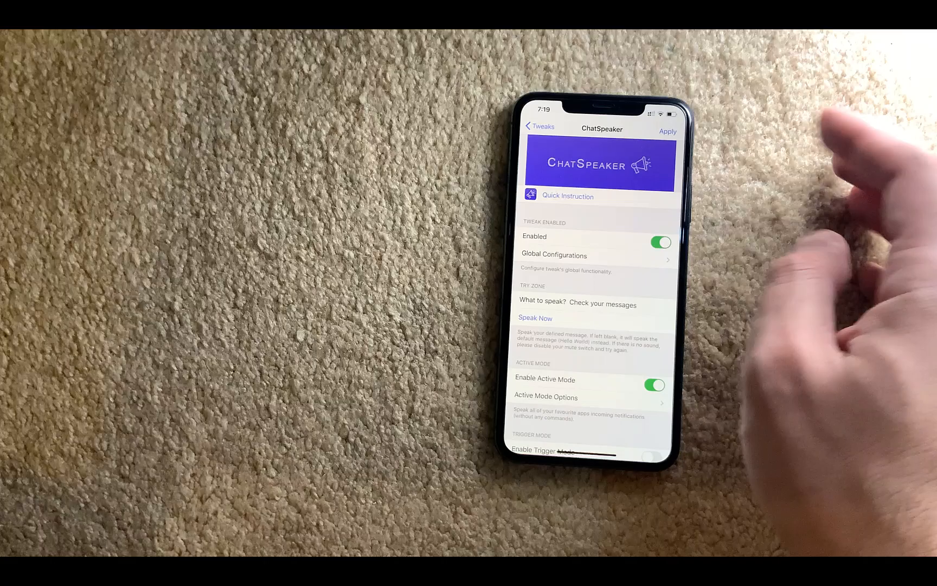
click(668, 132)
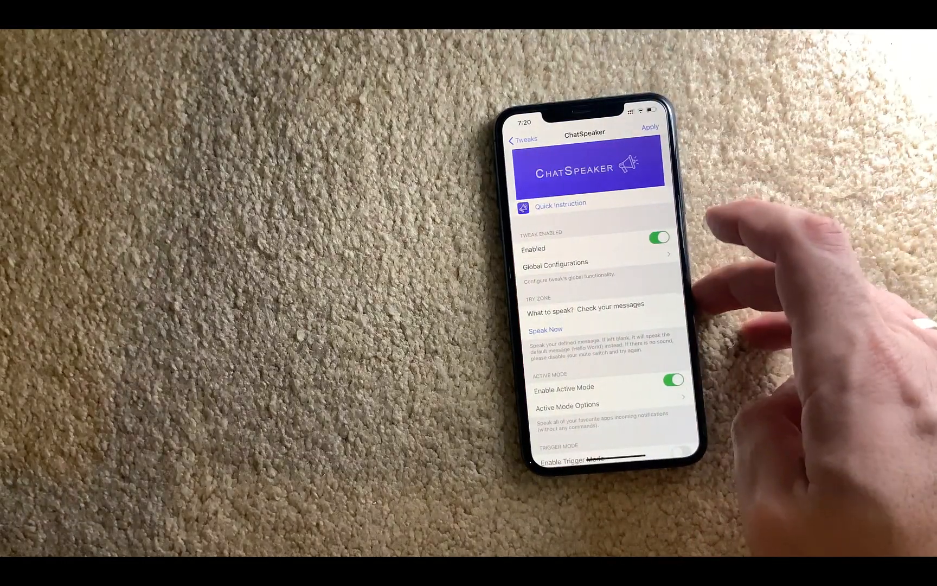
click(520, 139)
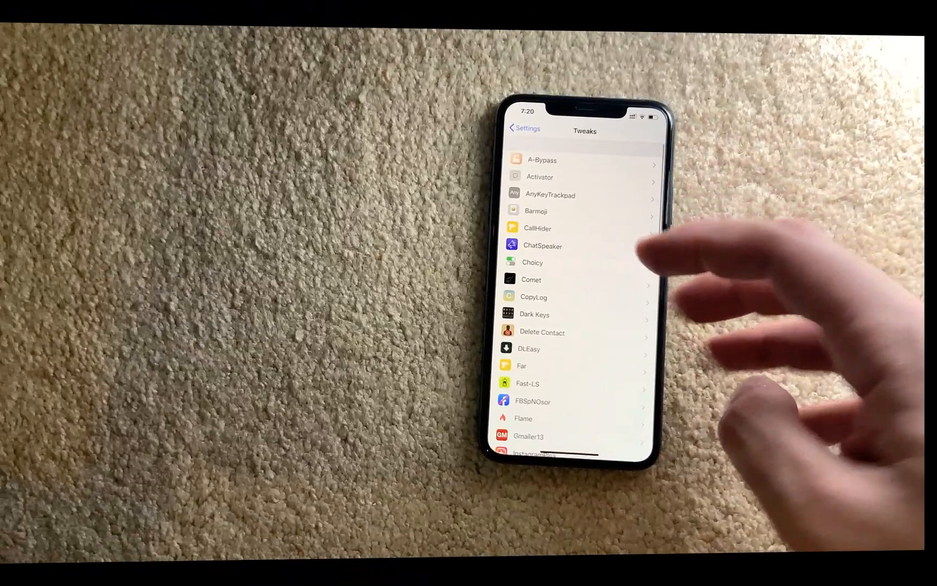
click(531, 280)
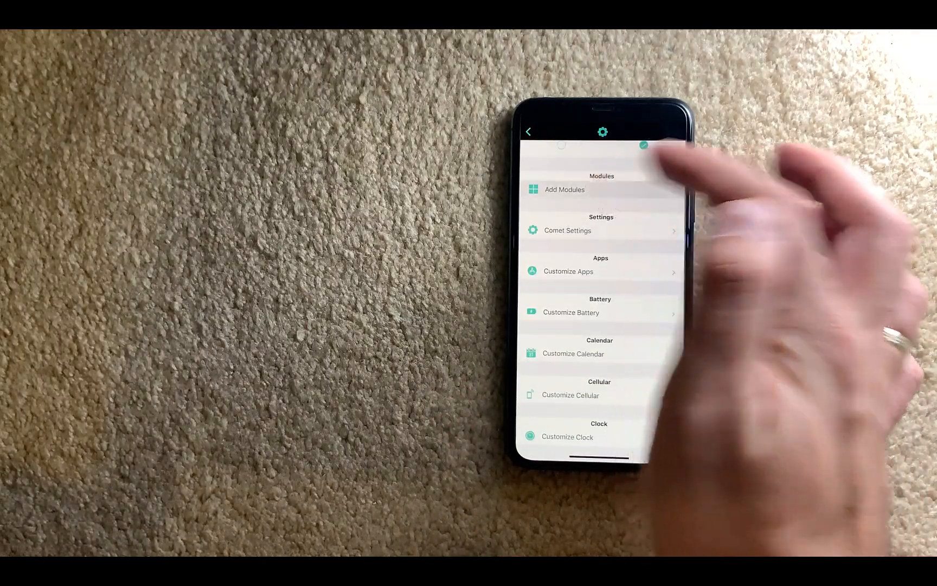
click(564, 190)
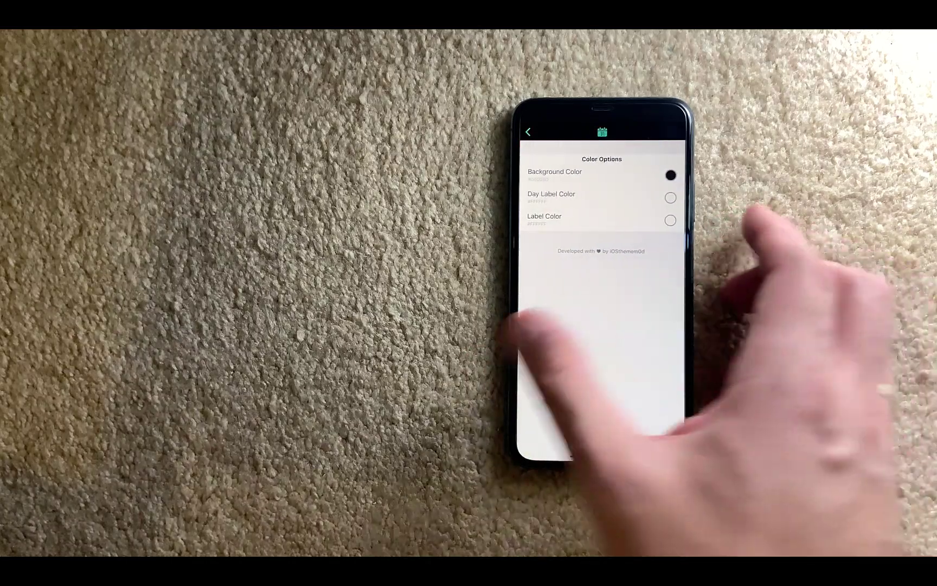
click(529, 132)
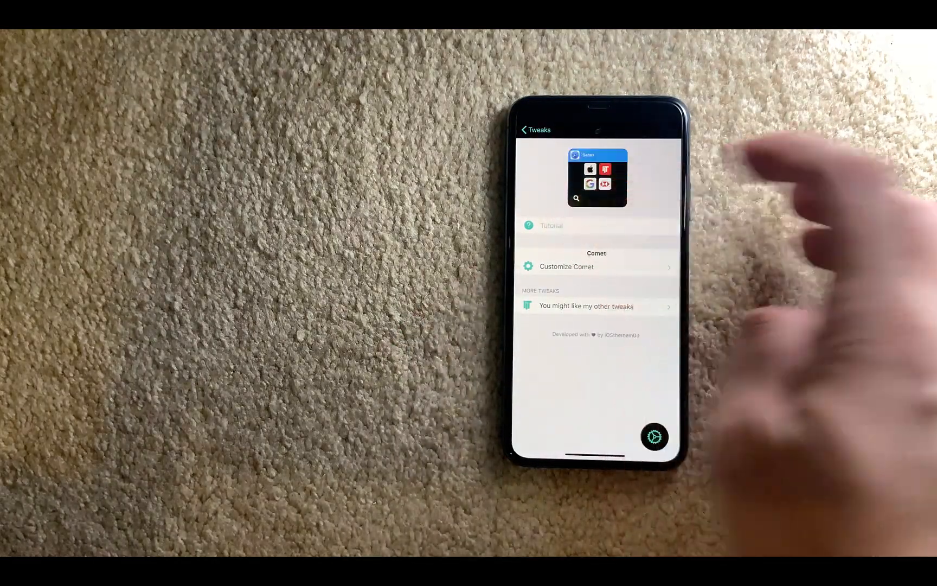
click(552, 226)
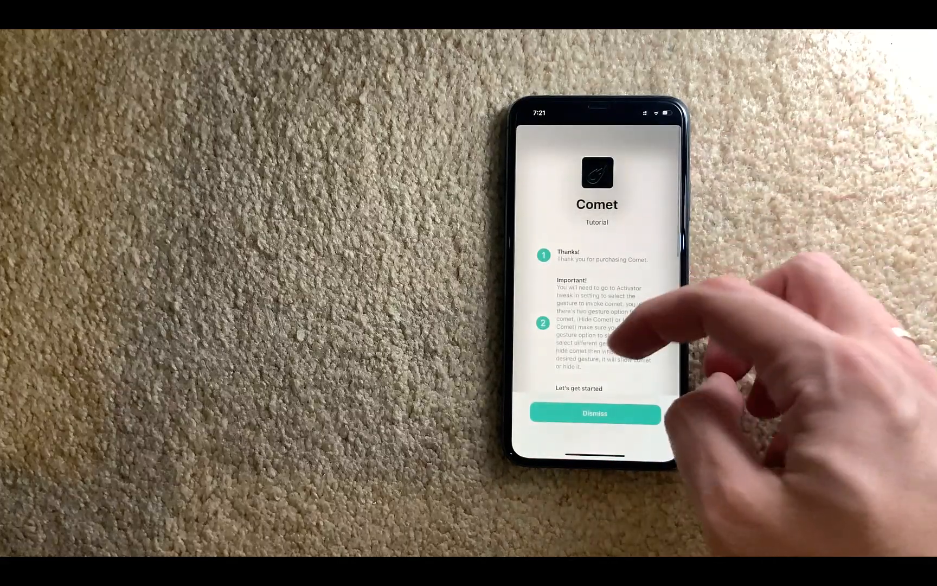
click(594, 413)
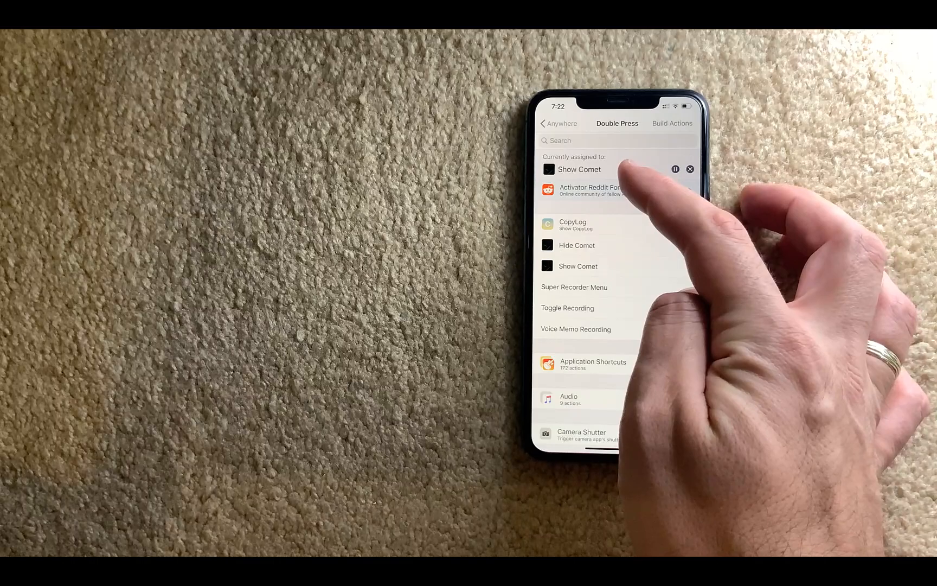
click(559, 124)
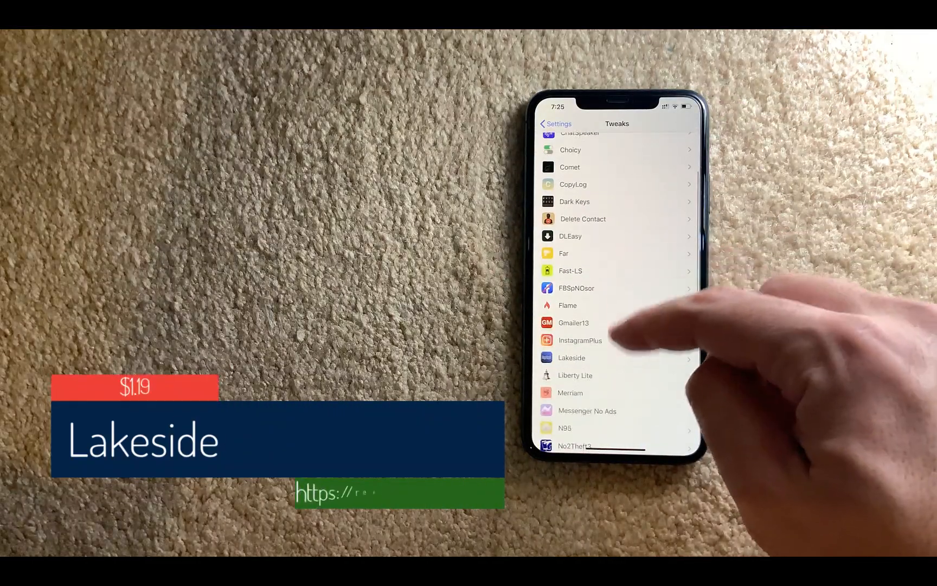
- Set Lakeside's DockBG colour to #4B2841 and return to the Tweaks list
click(572, 358)
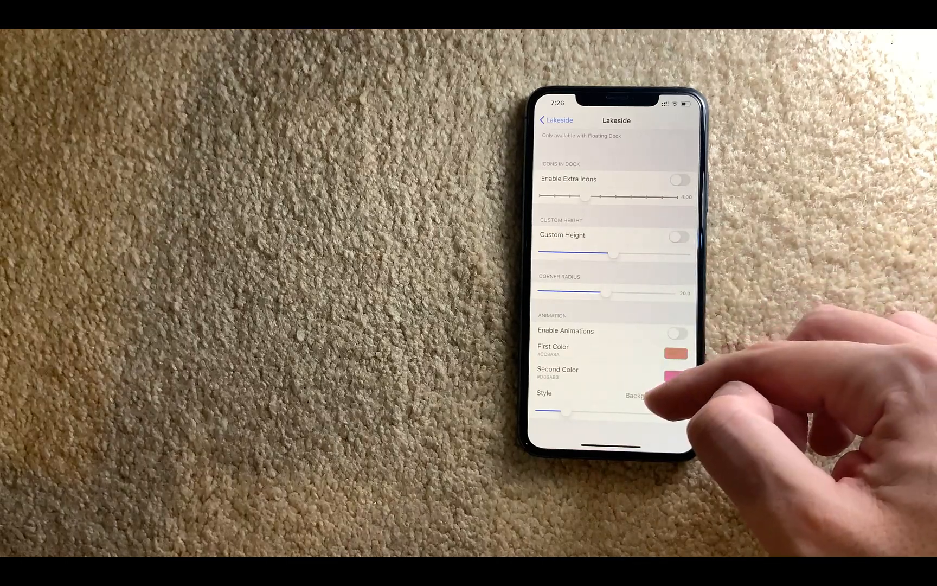
click(635, 396)
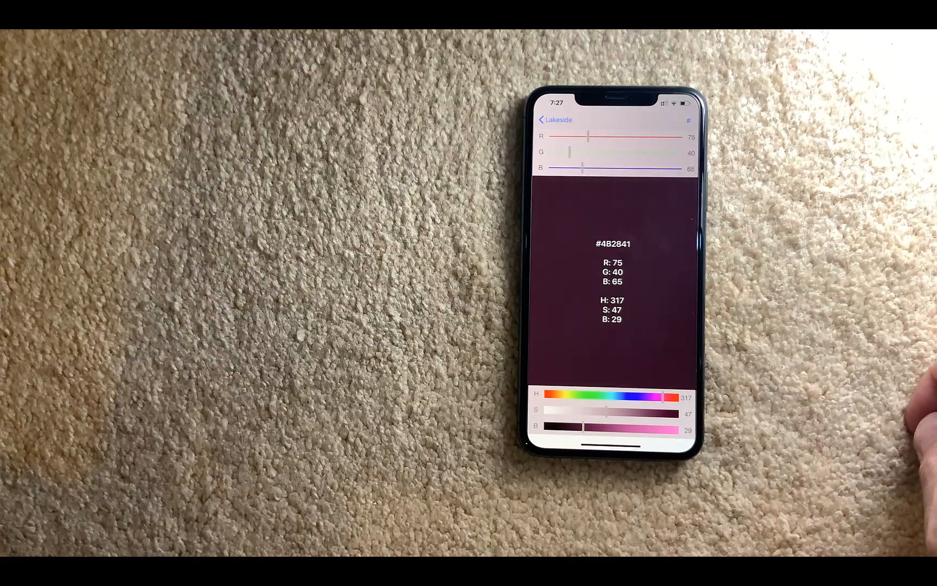
click(545, 119)
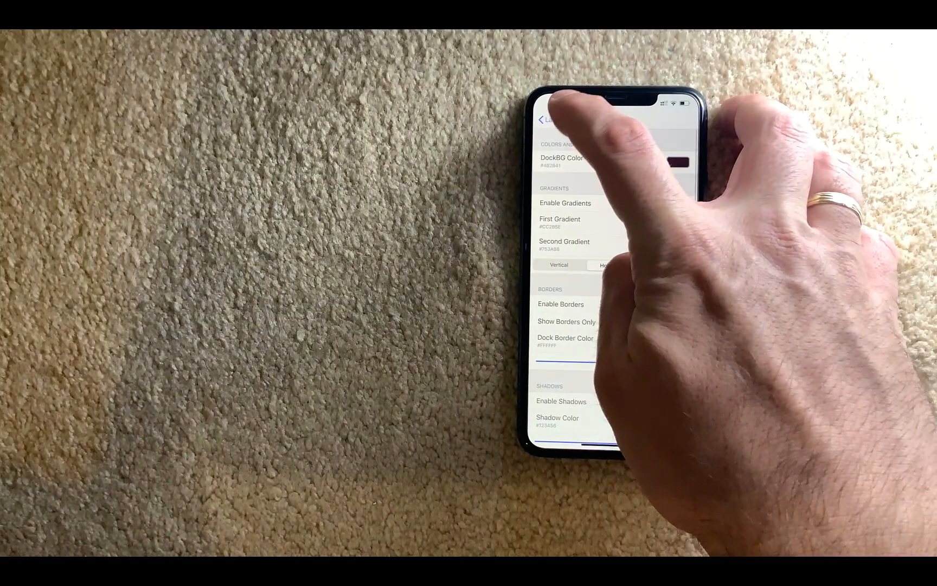
click(544, 119)
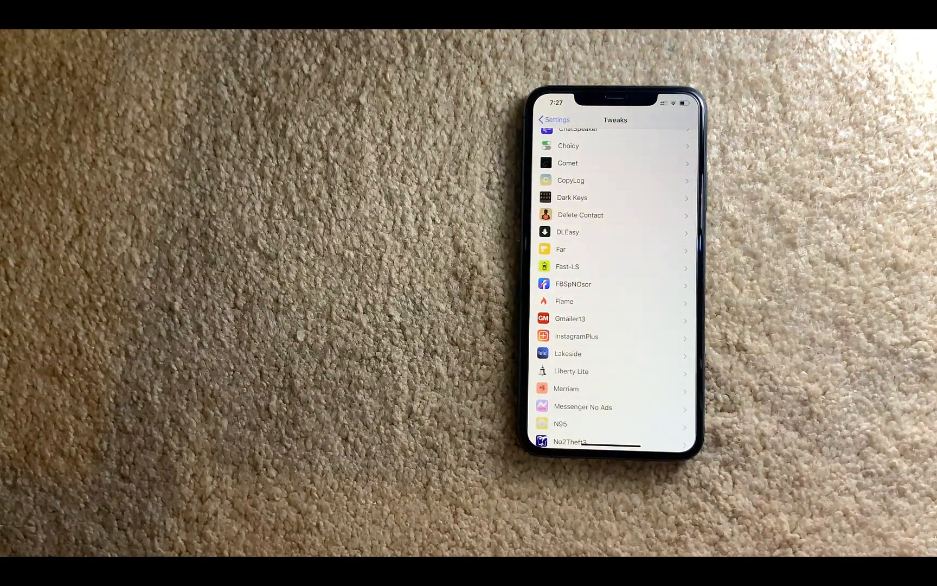
click(566, 388)
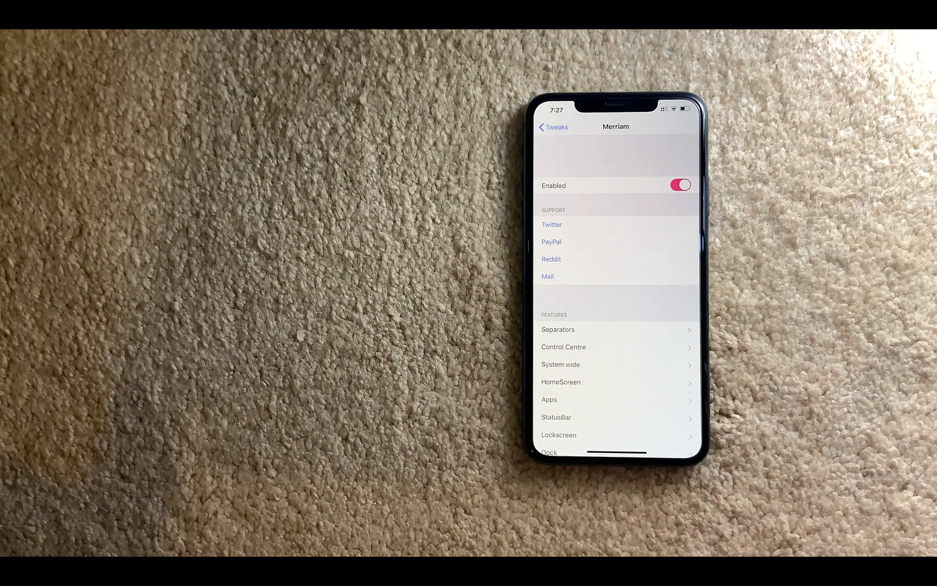
scroll(down, 3)
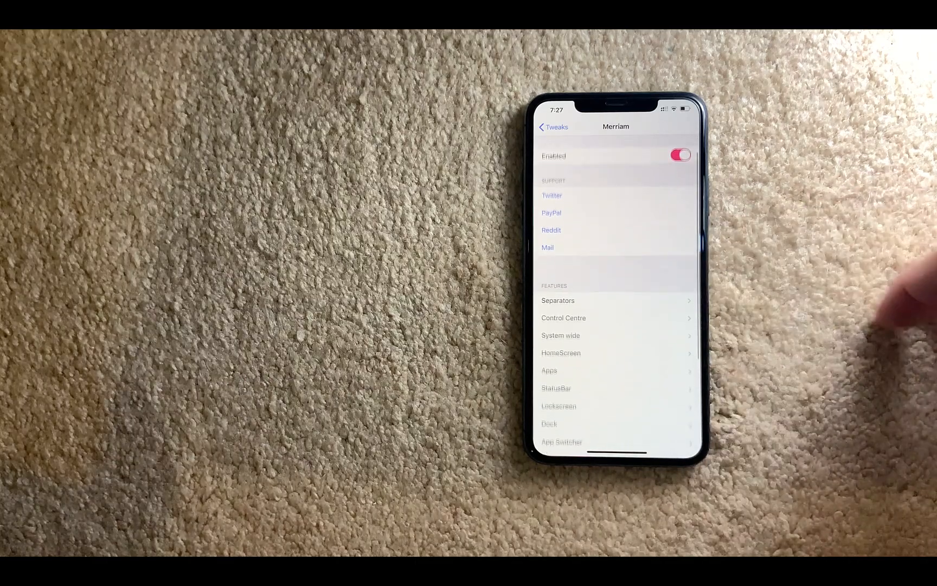
click(558, 301)
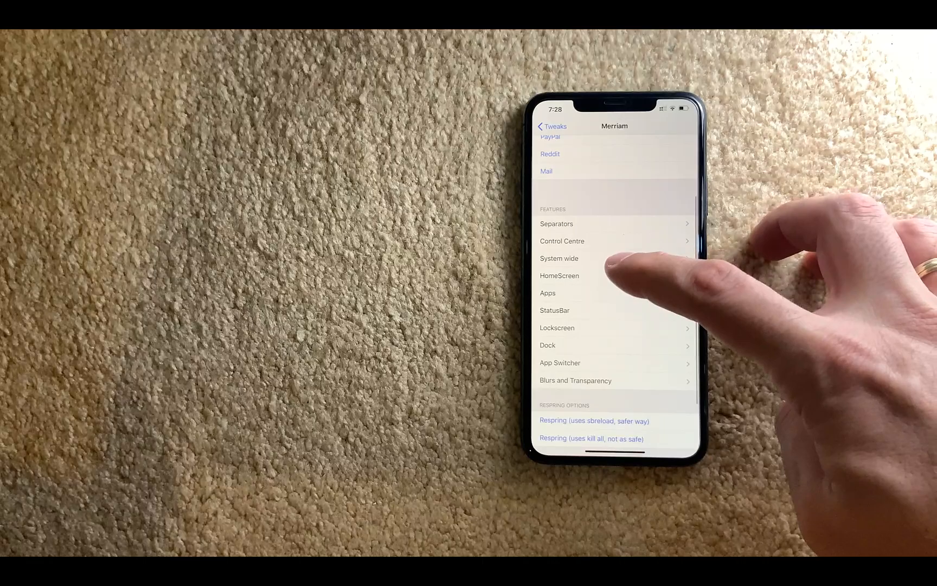
click(560, 258)
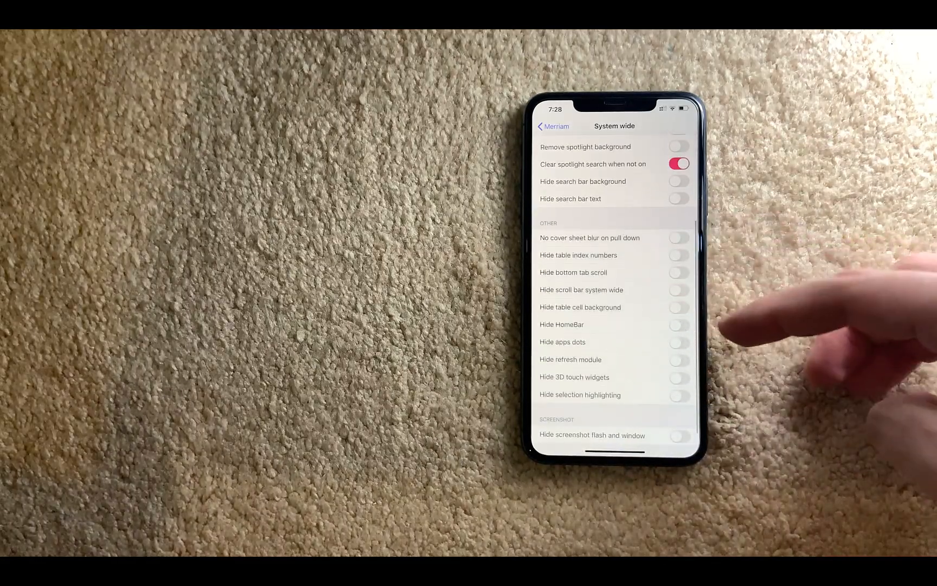
click(553, 125)
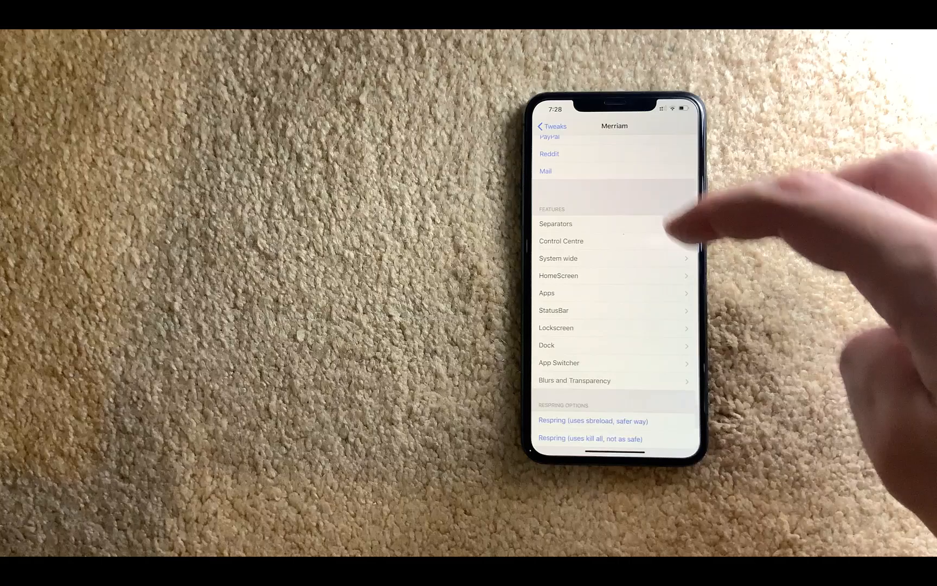
click(547, 293)
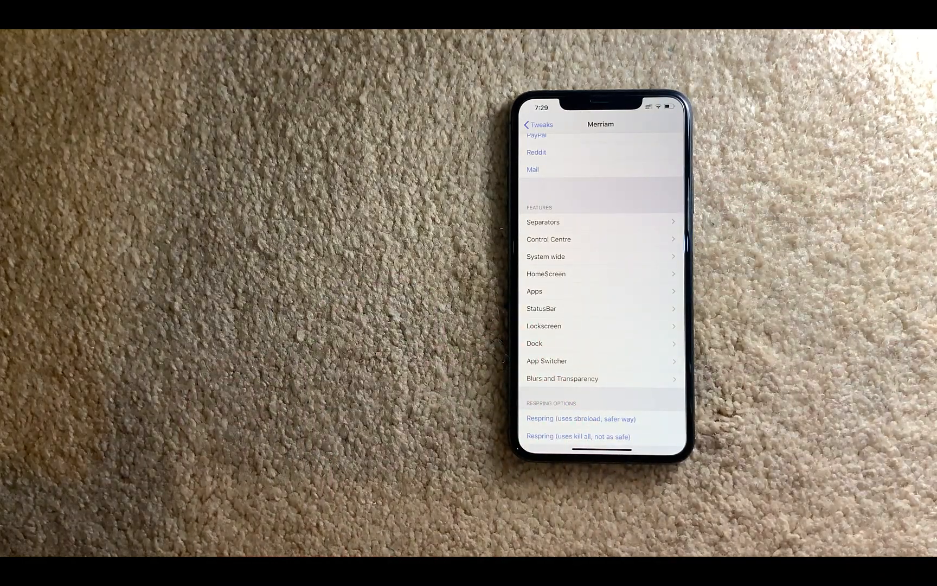
- View N95's Third Party Apps page showing Spotify on and other music apps off
click(538, 124)
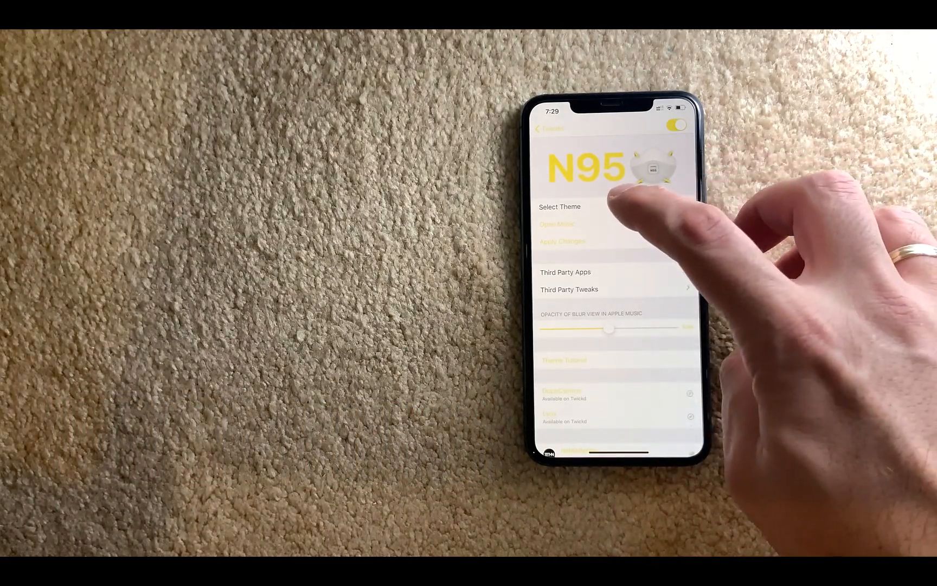
click(560, 206)
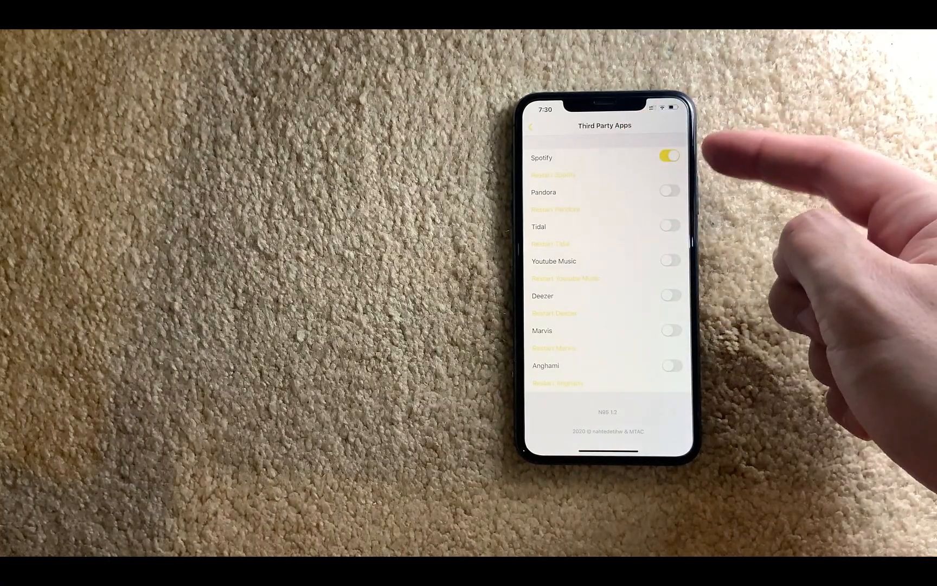
- Browse N95's Select Theme list, scrolling through the available themes
click(532, 126)
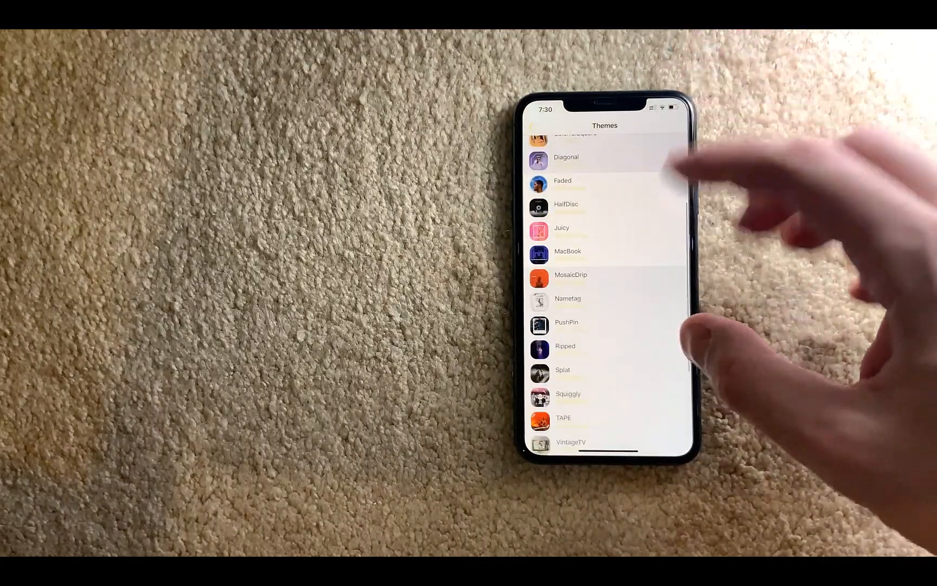
scroll(down, 3)
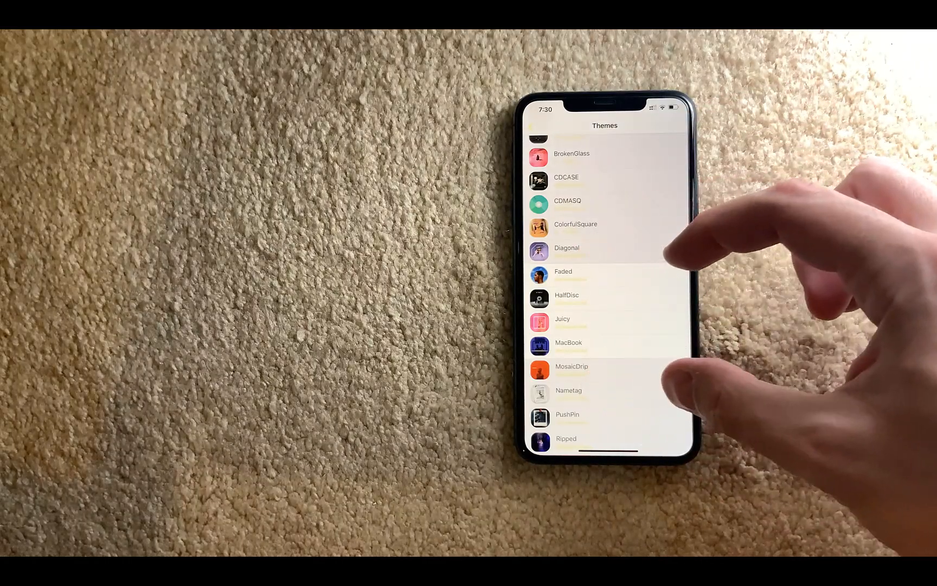
scroll(down, 3)
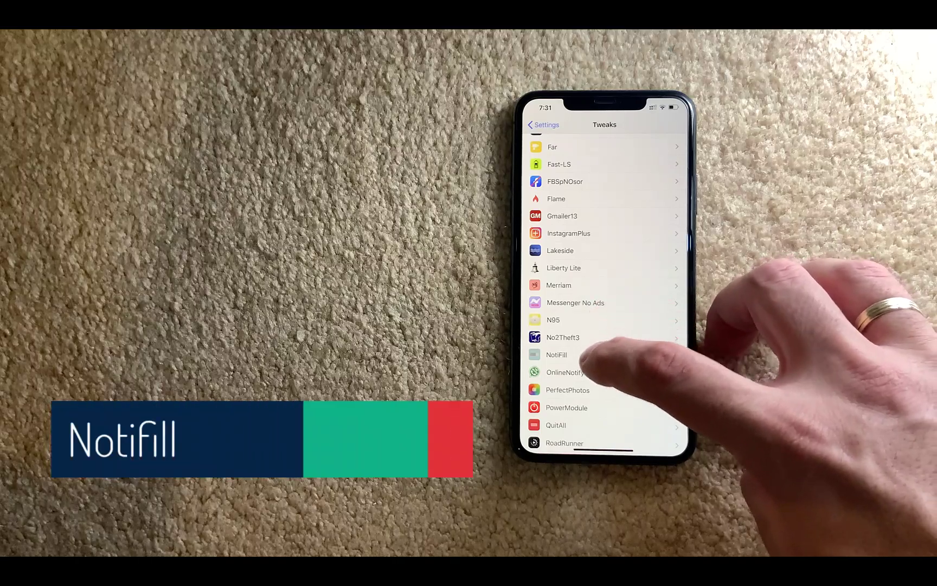
click(556, 355)
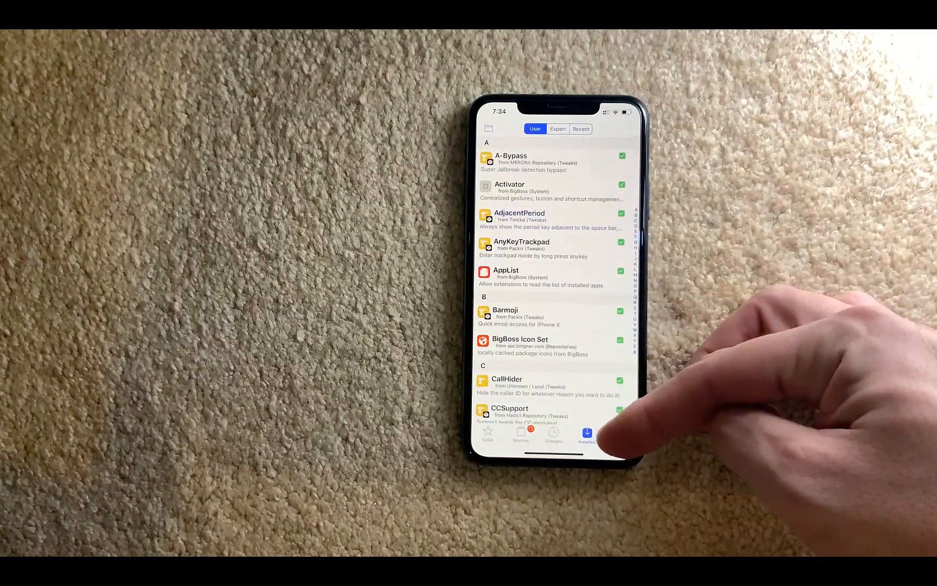
- Check the Installed packages tab, then enter SpringHooker's settings with the tweak activated
click(581, 129)
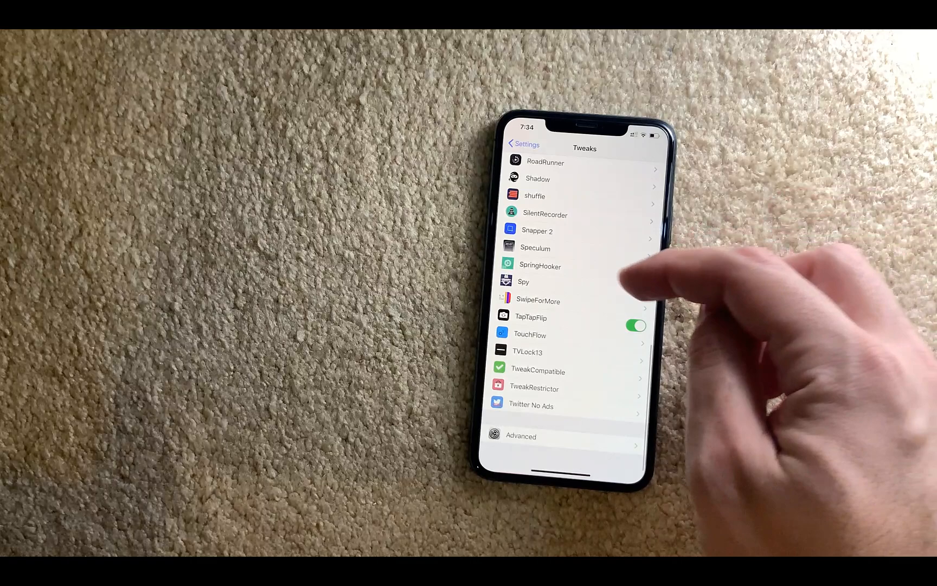
click(540, 266)
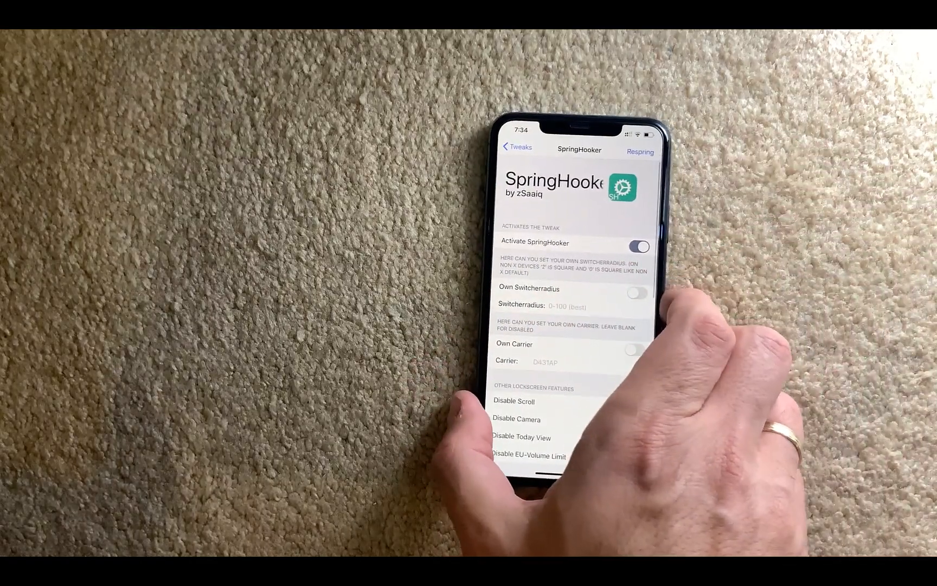